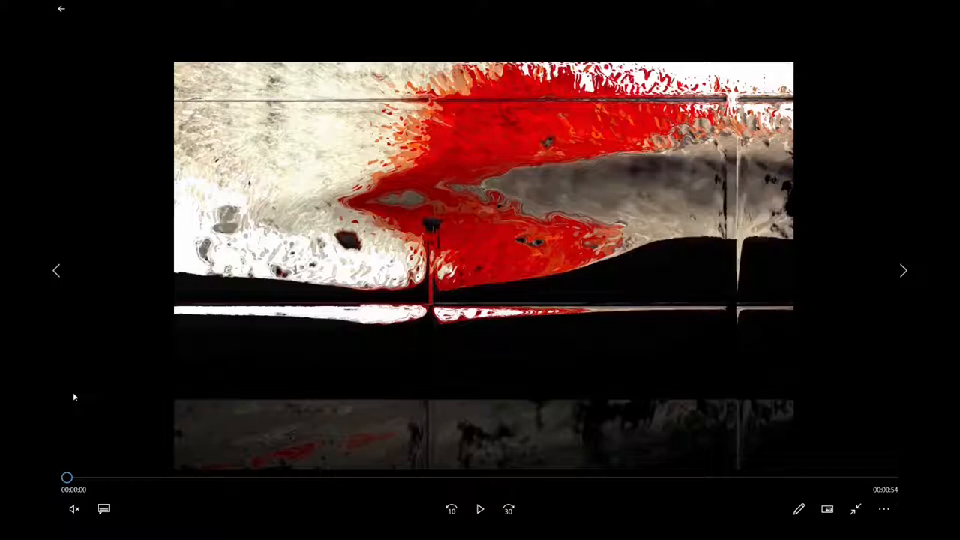
Advance the Photos viewer to the next glitch still, the dark duck image
left_click(480, 511)
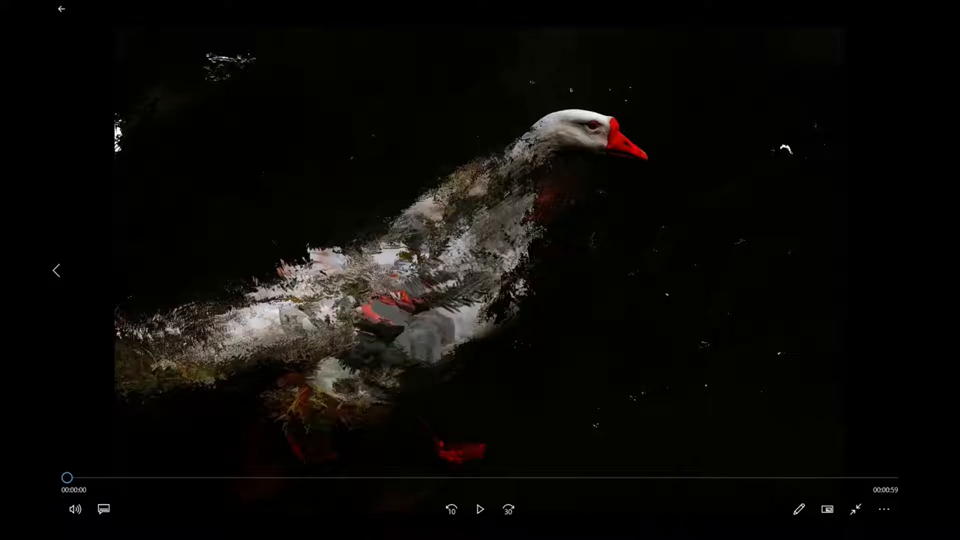
left_click(480, 510)
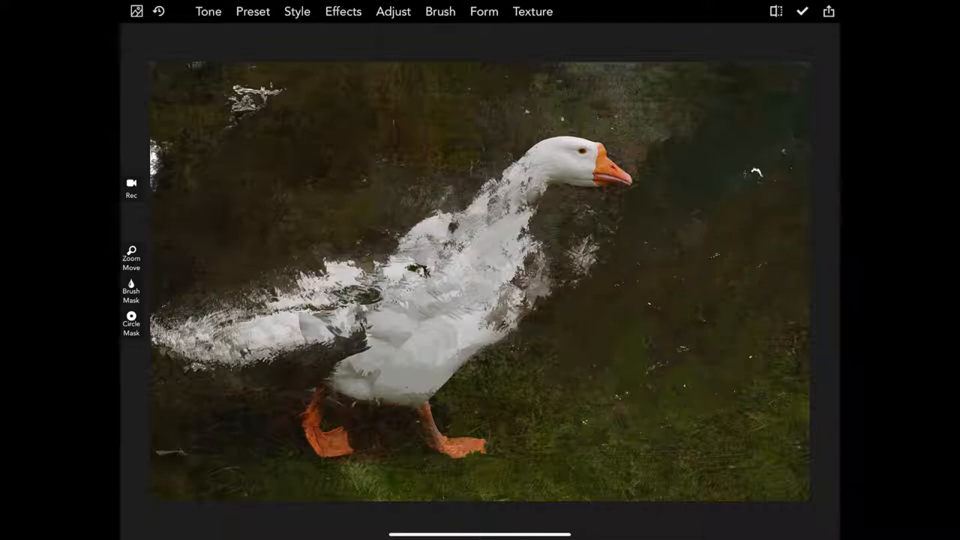
From the Form effects row, apply GLITCH so the duck splits into offset slices
left_click(484, 12)
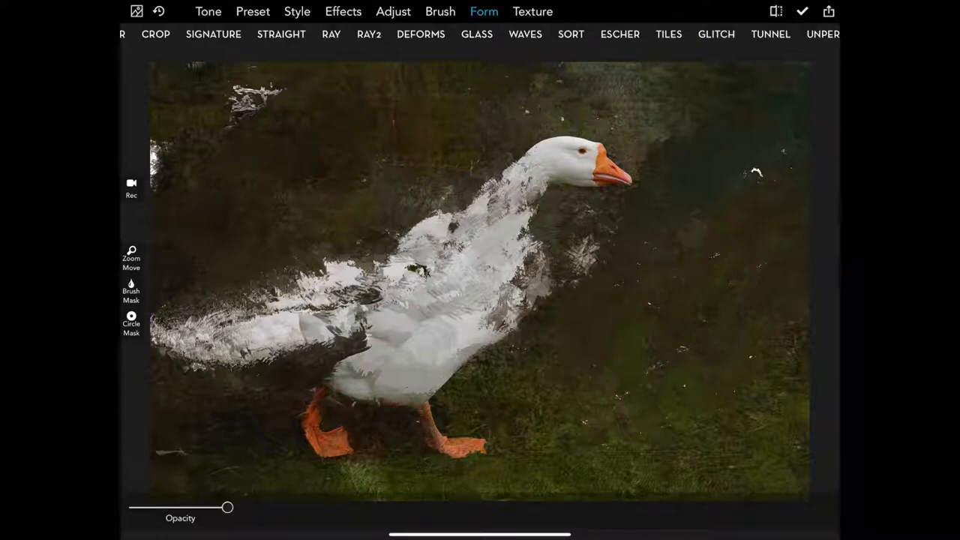
left_click(483, 12)
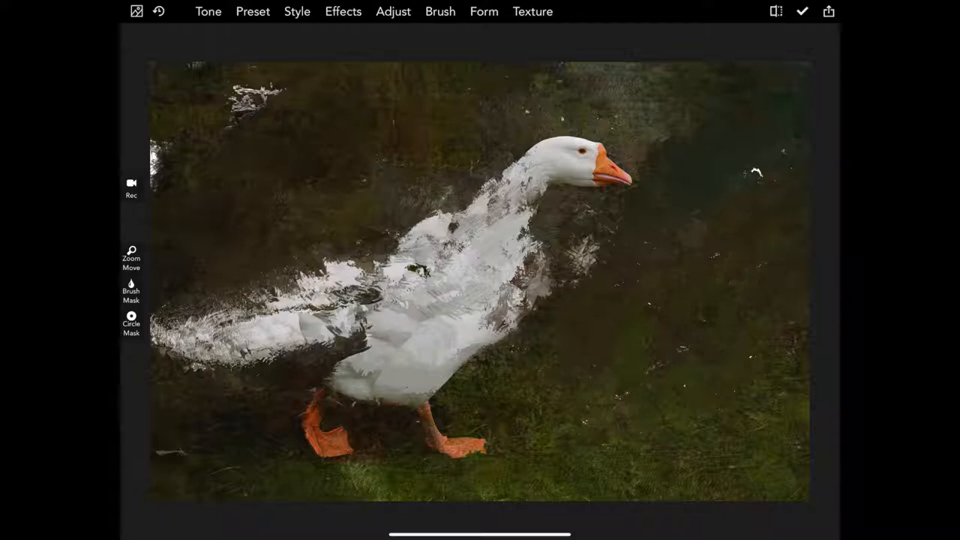
left_click(483, 12)
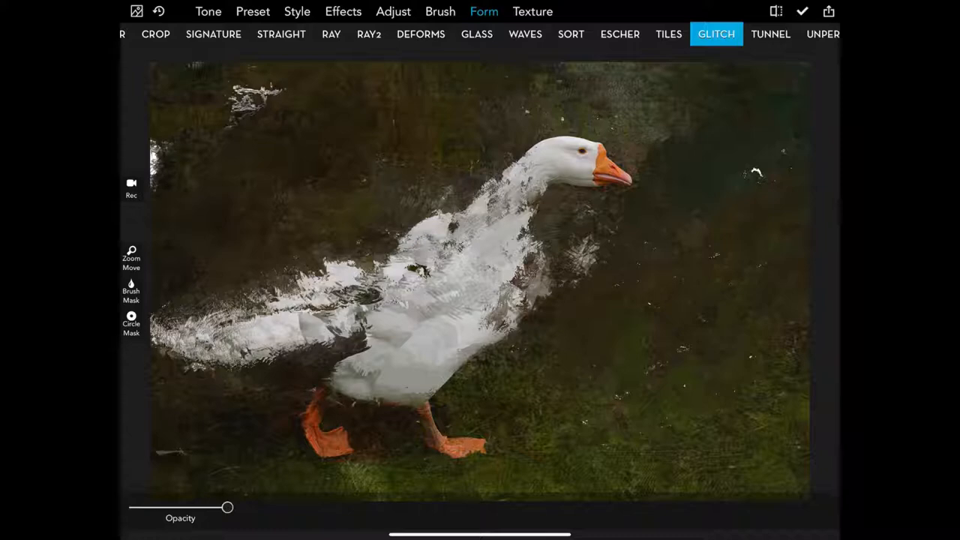
left_click(716, 33)
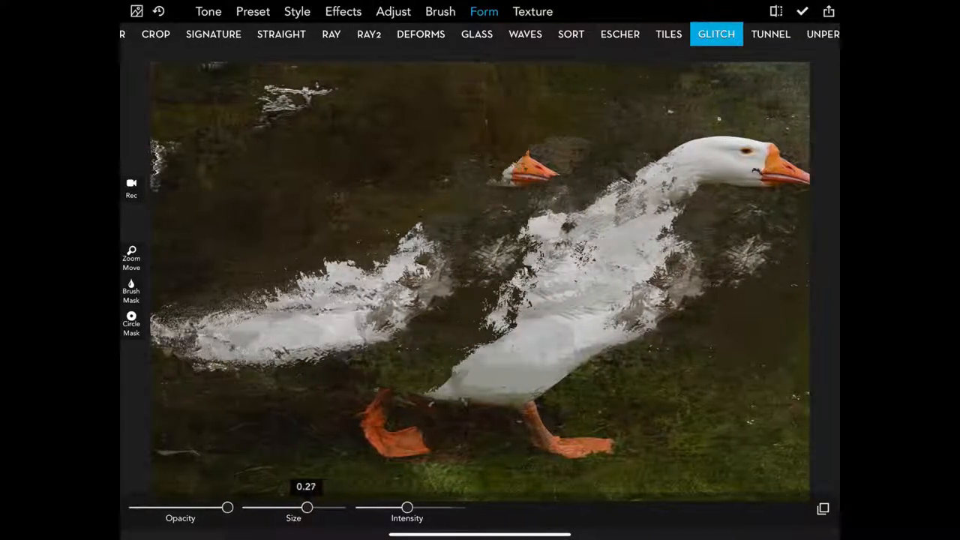
Raise the glitch Size to around 0.7–0.9 and regenerate streaked, distorted duck variations
left_click_drag(306, 507, 327, 507)
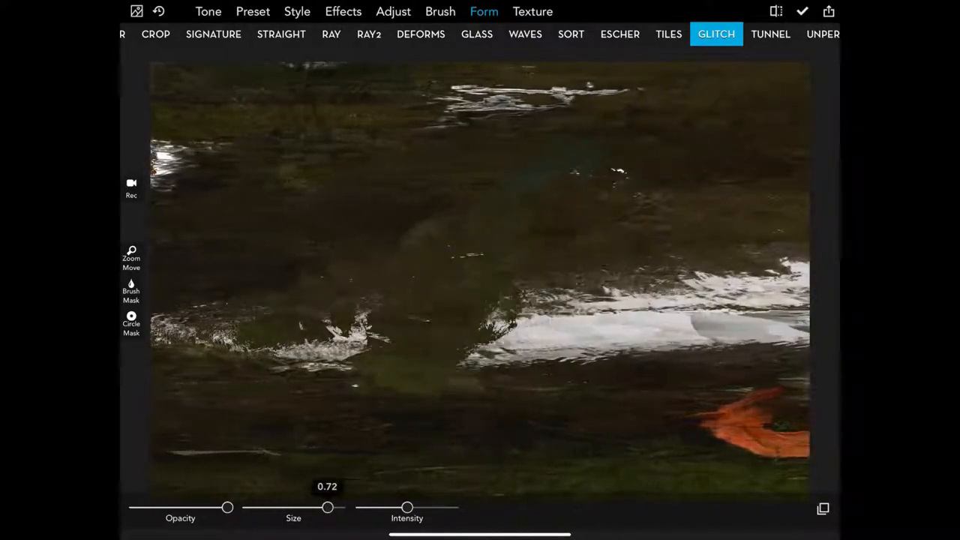
left_click_drag(327, 507, 294, 507)
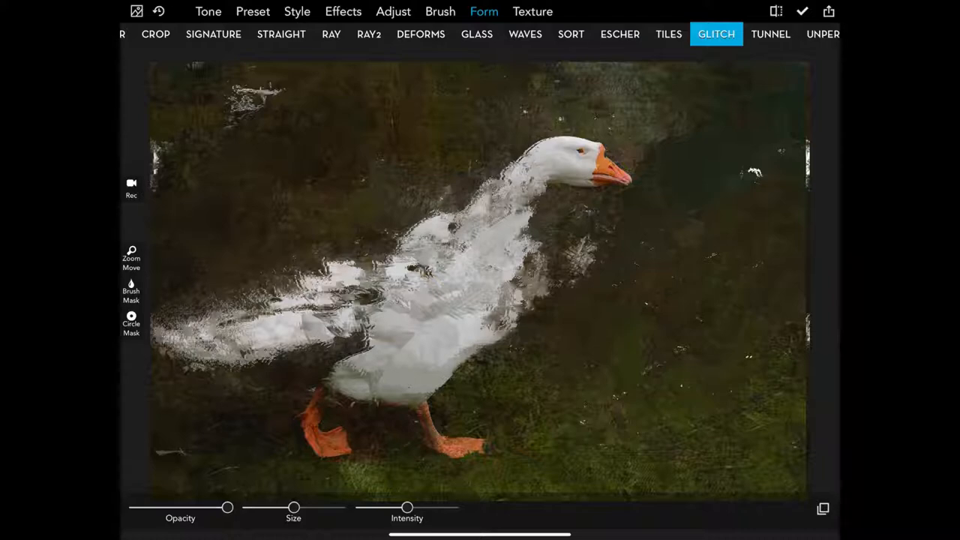
left_click(828, 12)
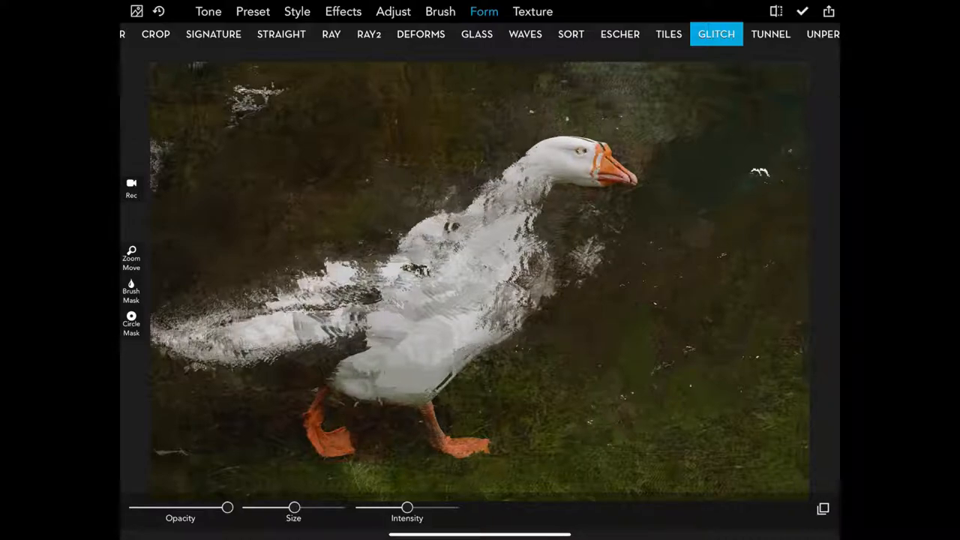
left_click_drag(295, 507, 337, 507)
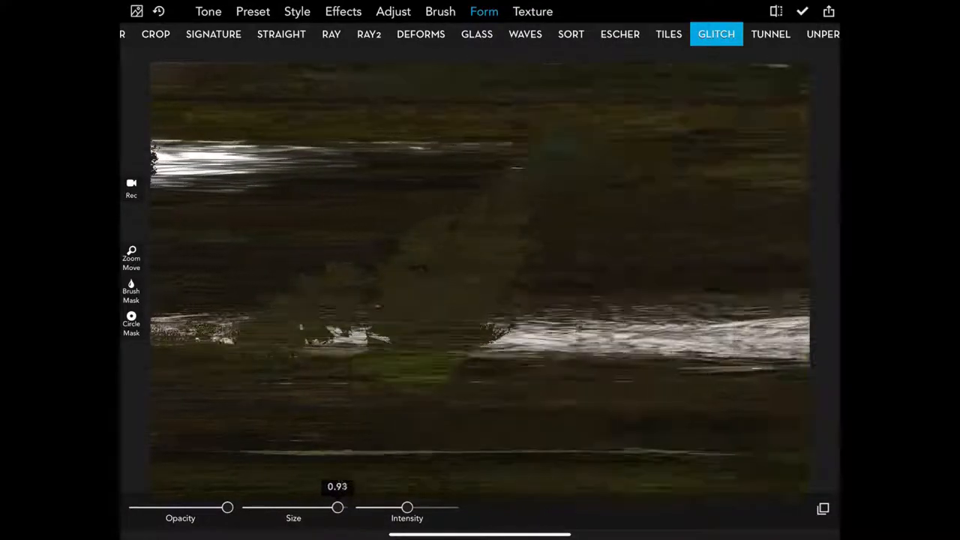
left_click_drag(338, 508, 297, 508)
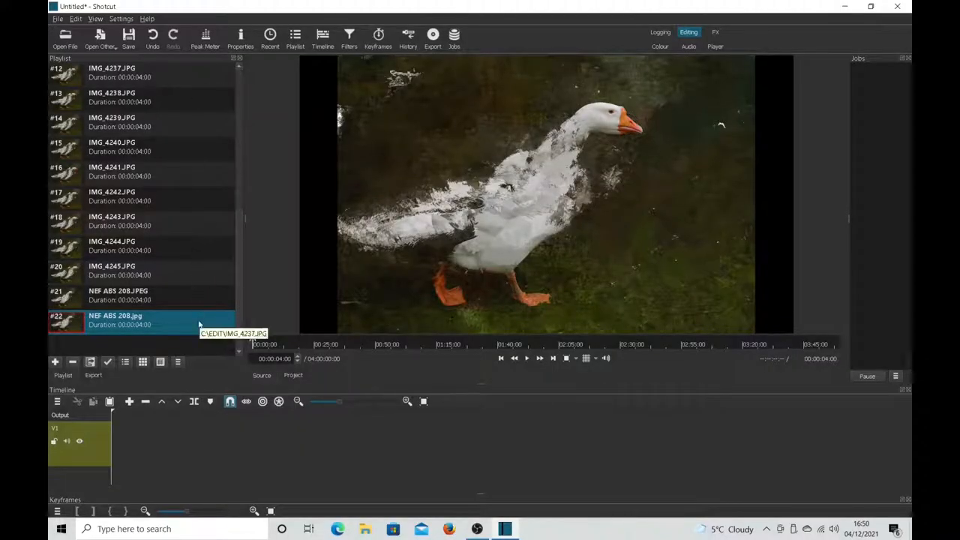
mouse_move(195, 276)
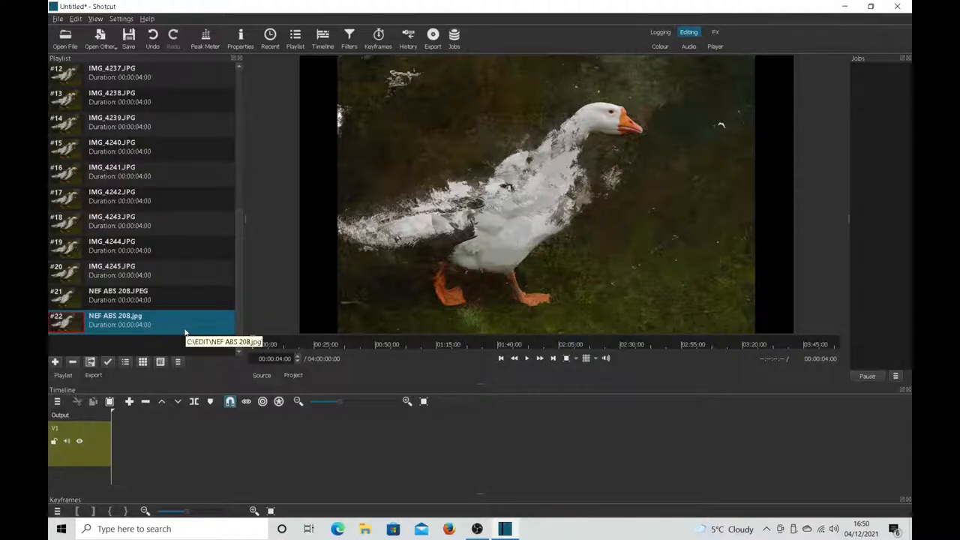
mouse_move(177, 183)
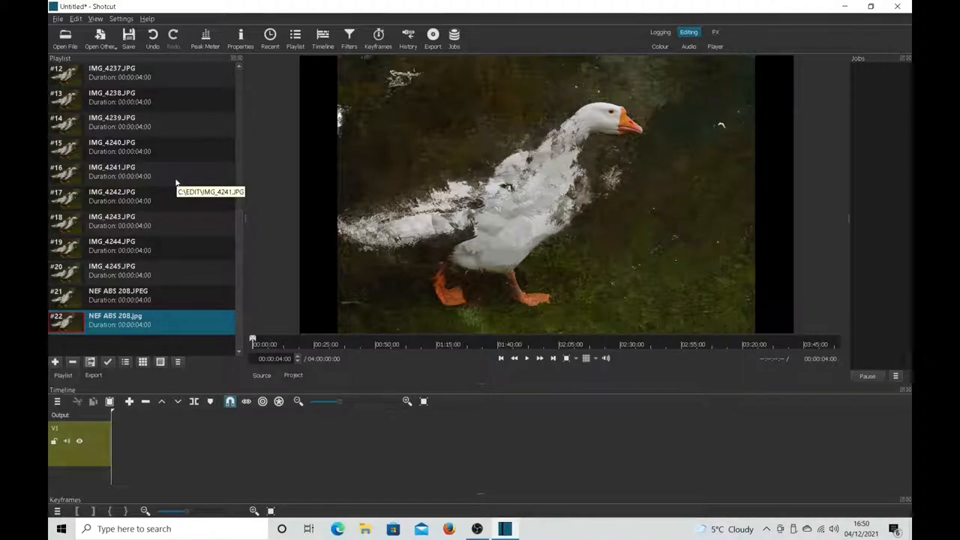
mouse_move(177, 183)
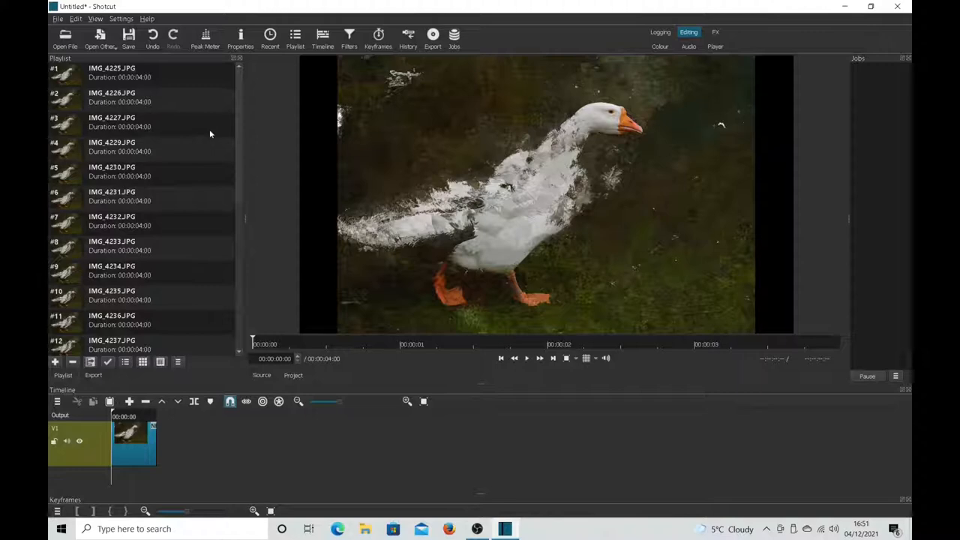
mouse_move(120, 72)
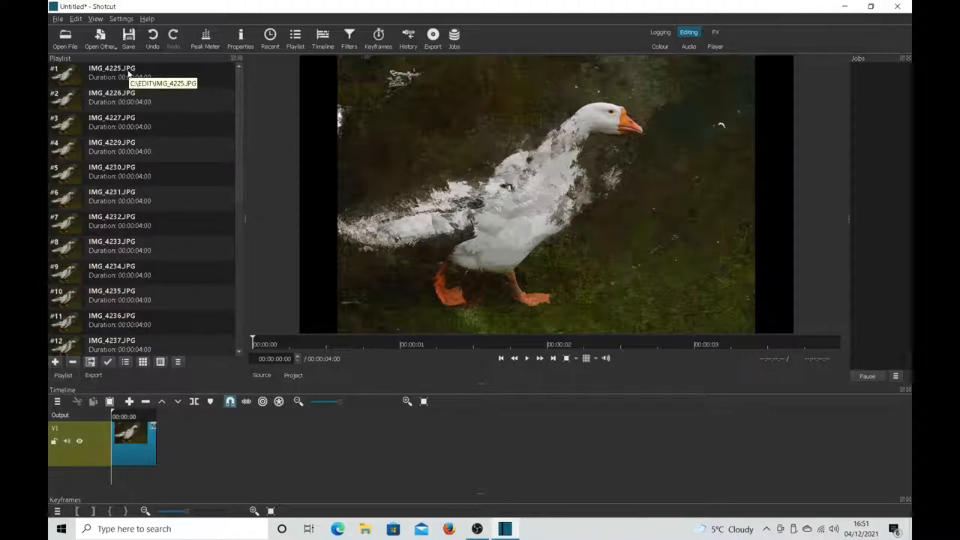
Append duck stills IMG_4225 through IMG_4228 to the video track in sequence
left_click(113, 72)
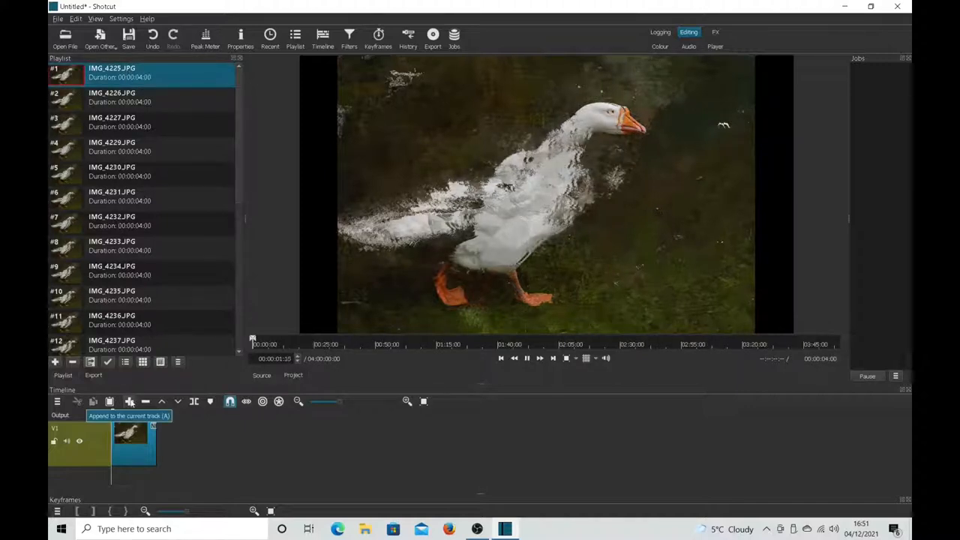
left_click(130, 402)
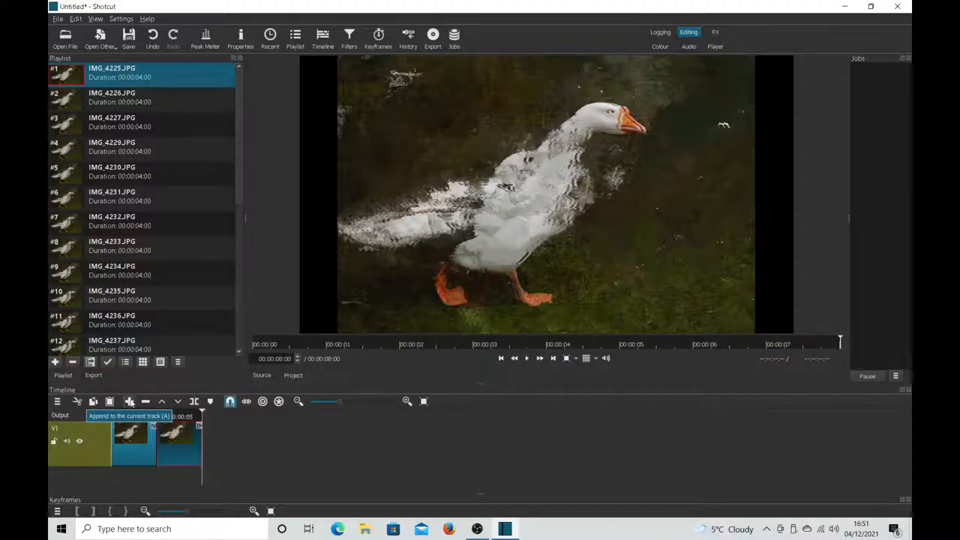
left_click(120, 97)
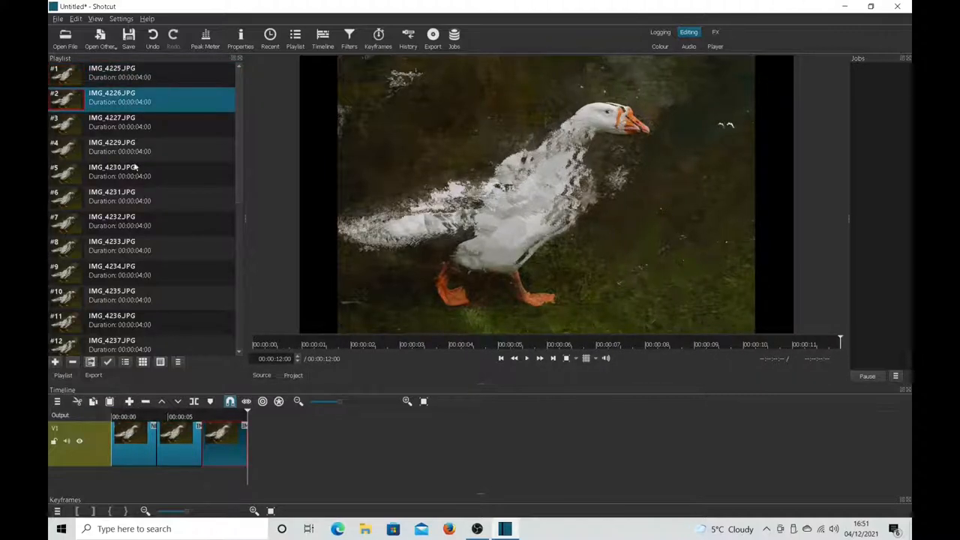
left_click(120, 122)
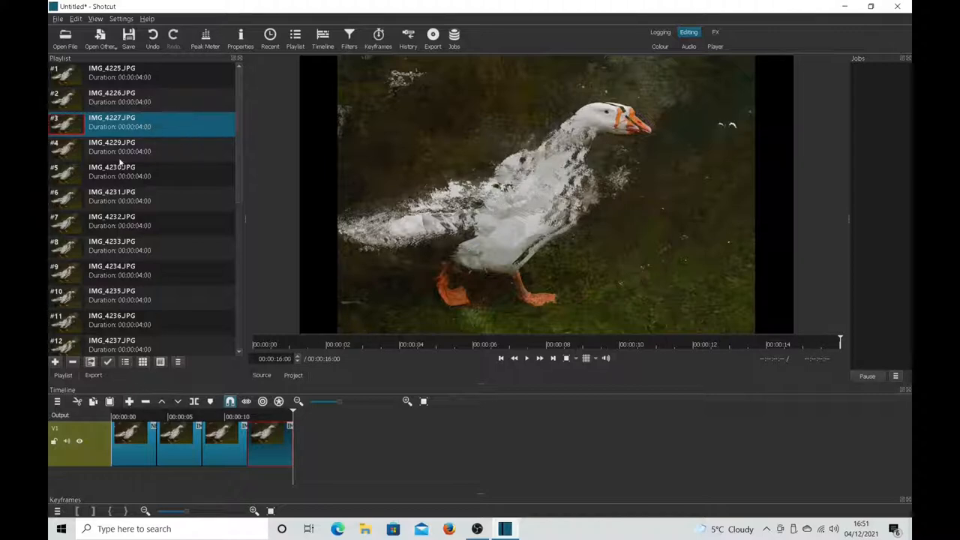
left_click(120, 147)
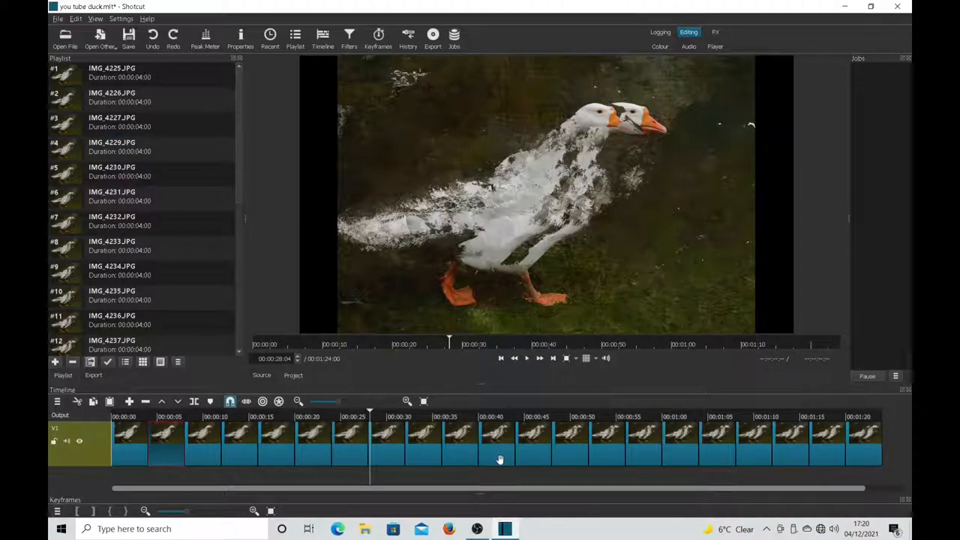
mouse_move(307, 441)
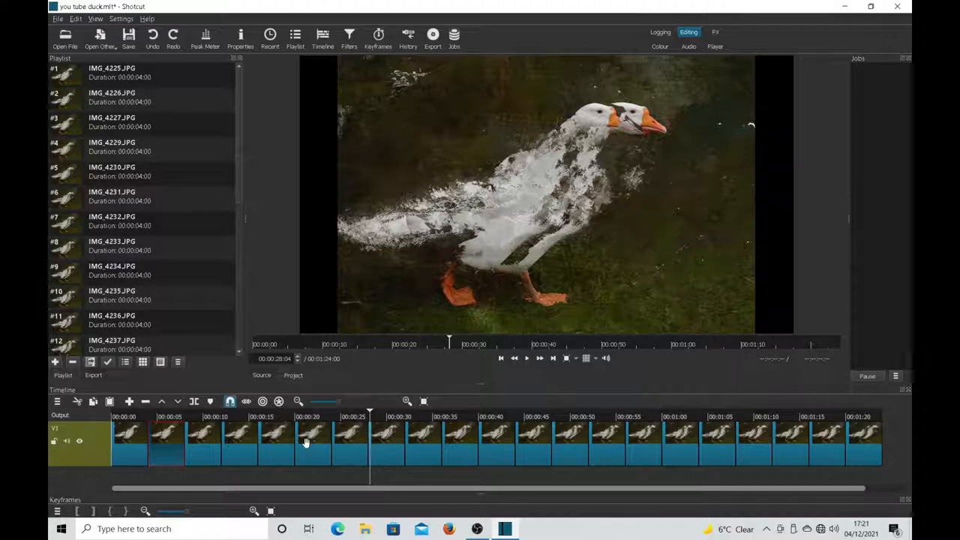
mouse_move(354, 447)
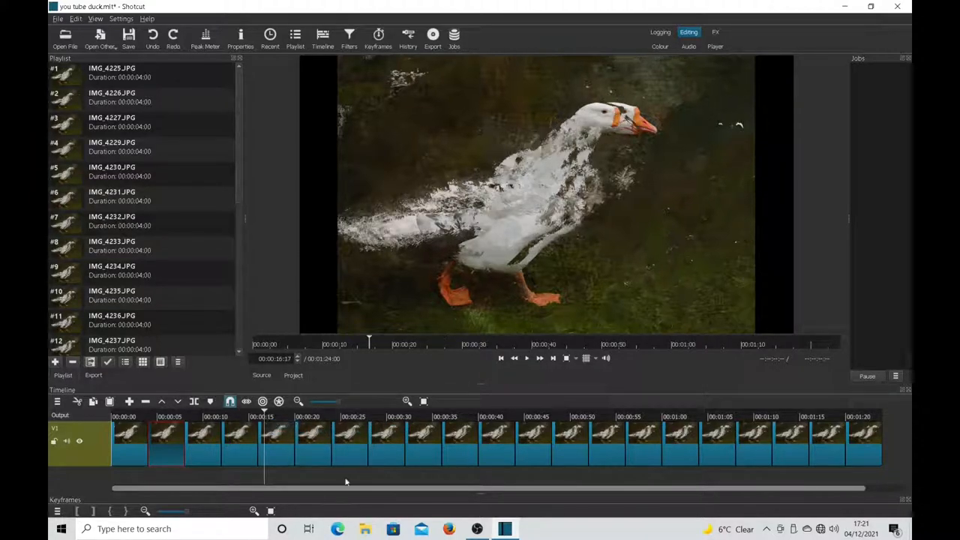
left_click(408, 402)
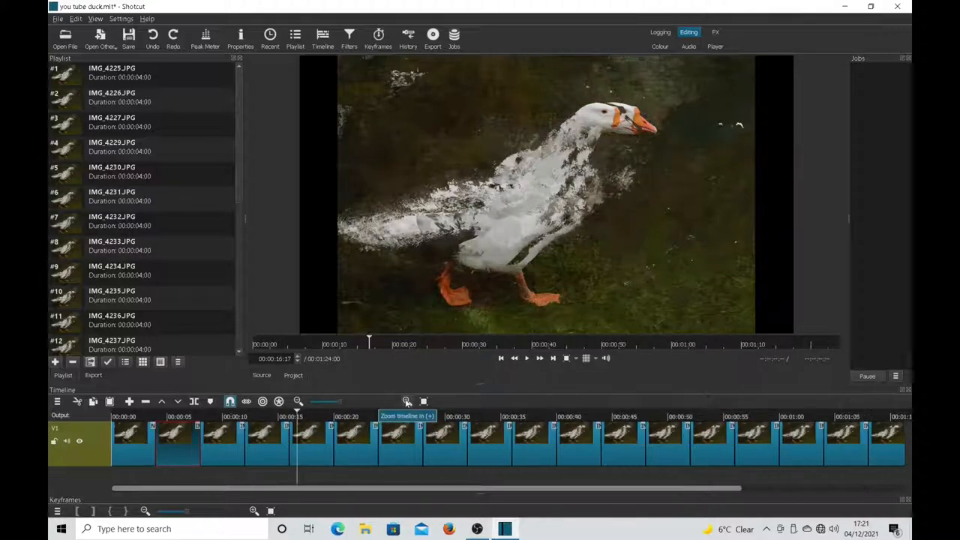
Zoom into the timeline and remove the gaps left between the first crossfaded stills
left_click(407, 402)
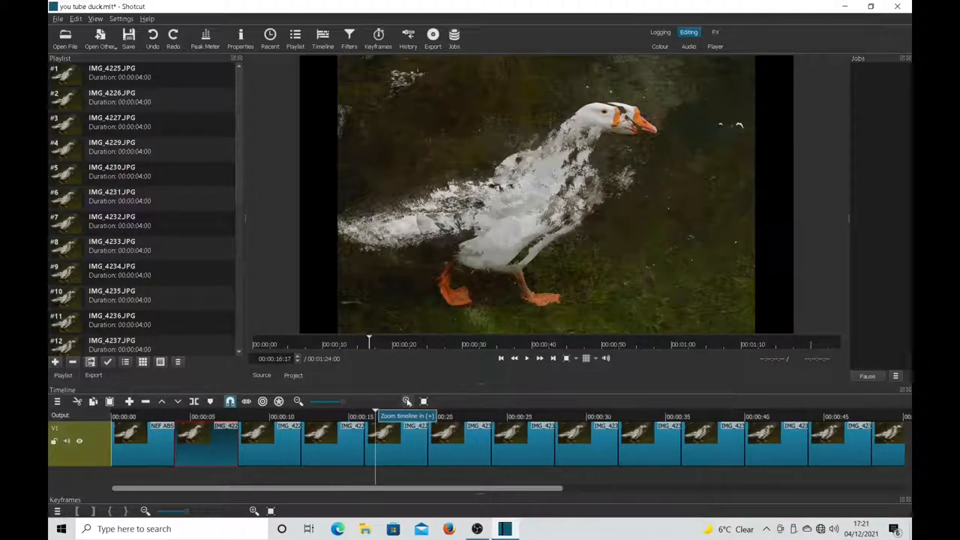
left_click(407, 401)
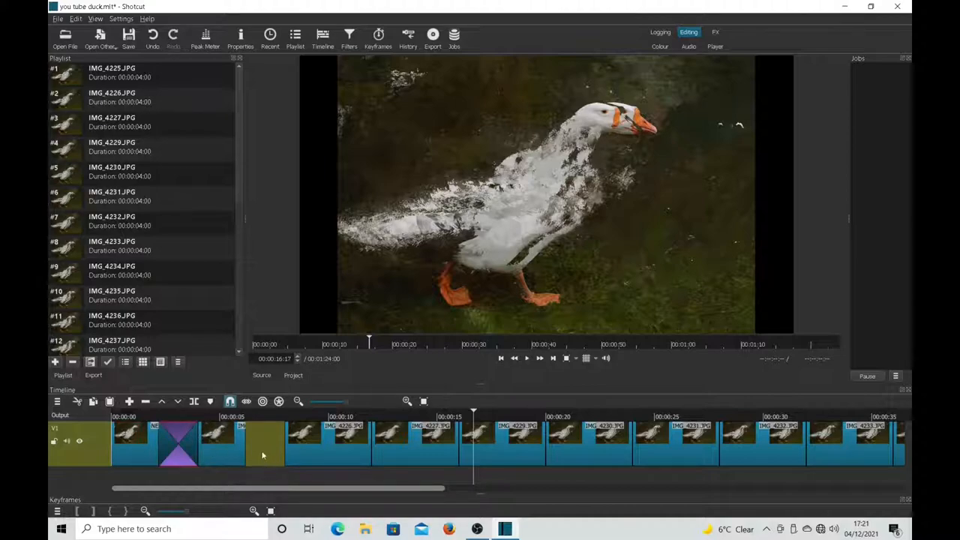
right_click(263, 456)
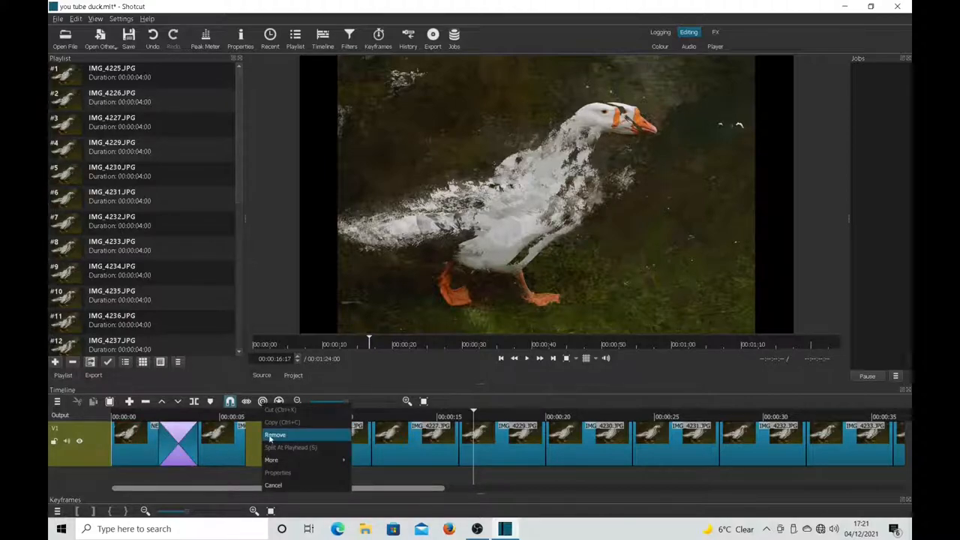
left_click(276, 435)
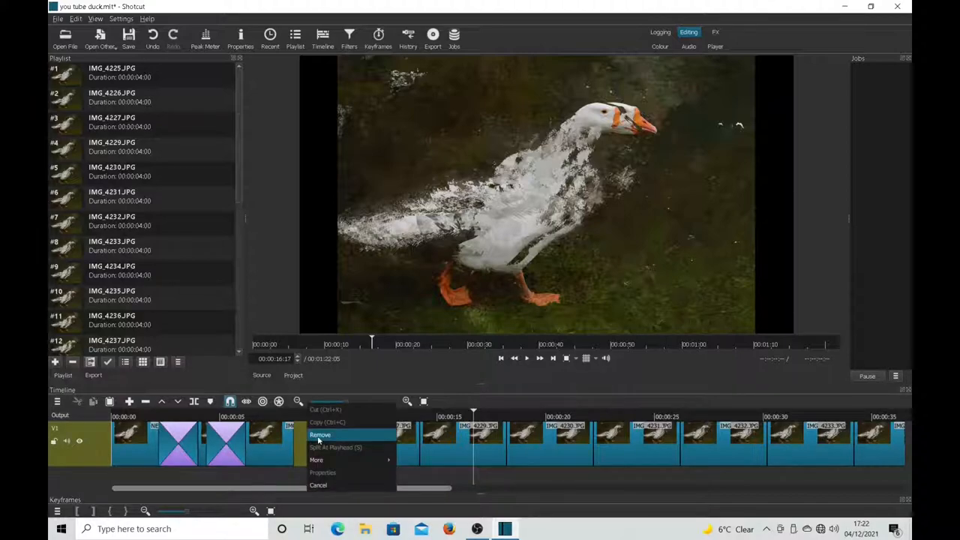
left_click(320, 436)
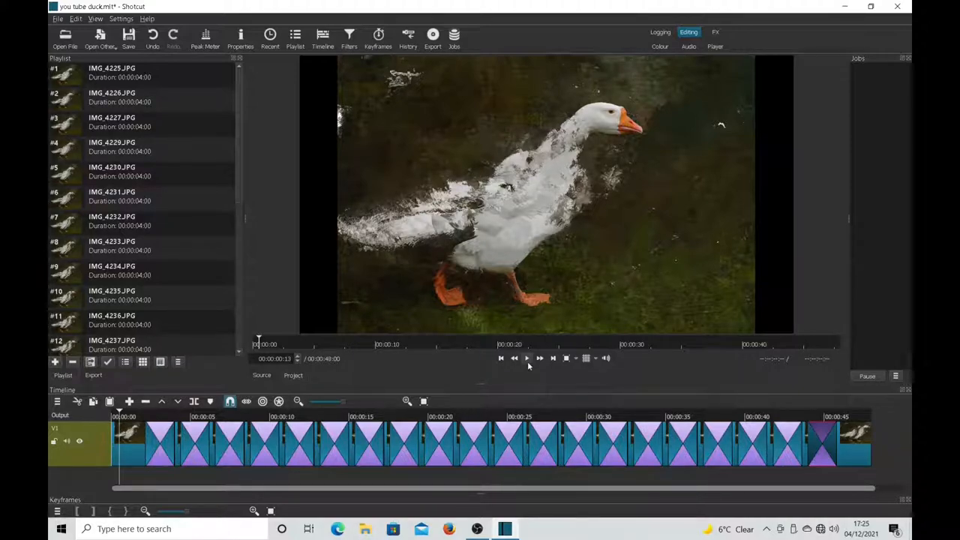
Play back the fully crossfaded duck sequence and bring up the Export panel
left_click(527, 357)
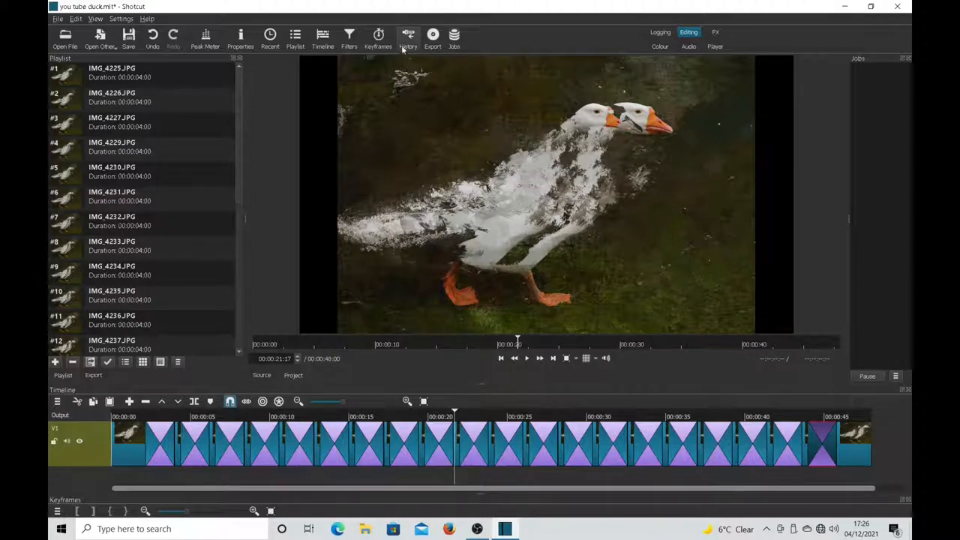
left_click(432, 38)
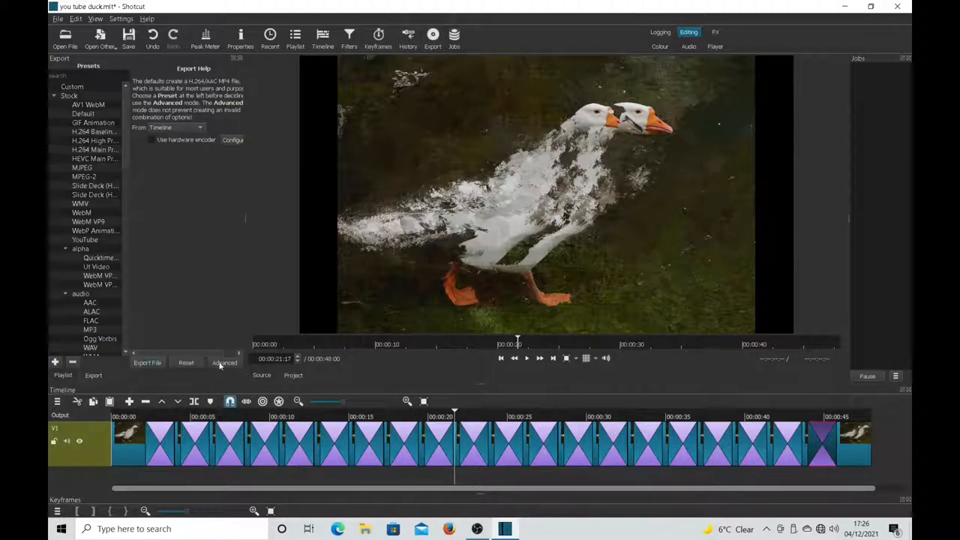
Export the timeline as the MP4 file 'you tube duck'
left_click(147, 361)
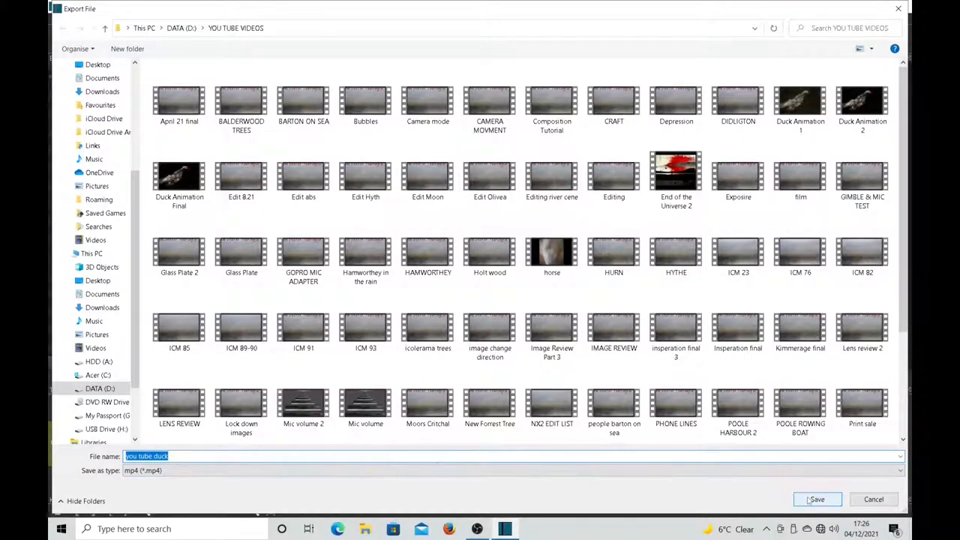
left_click(817, 498)
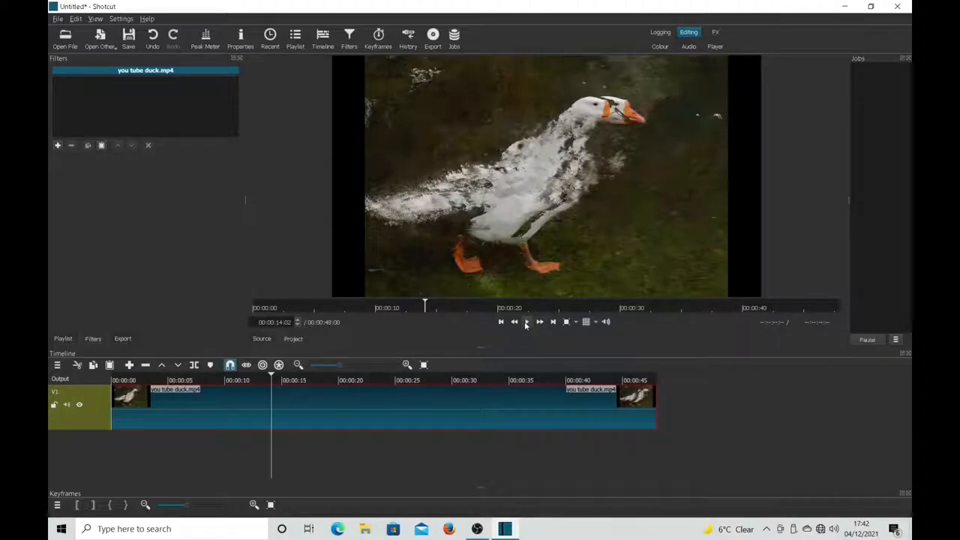
Preview the reloaded you-tube-duck.mp4 clip and set its speed to 1.5x
left_click(526, 321)
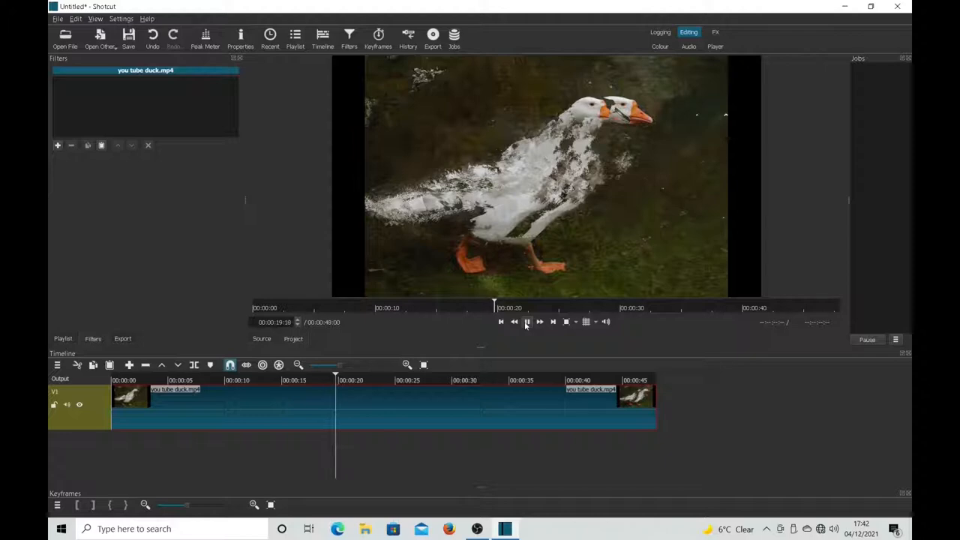
left_click(528, 321)
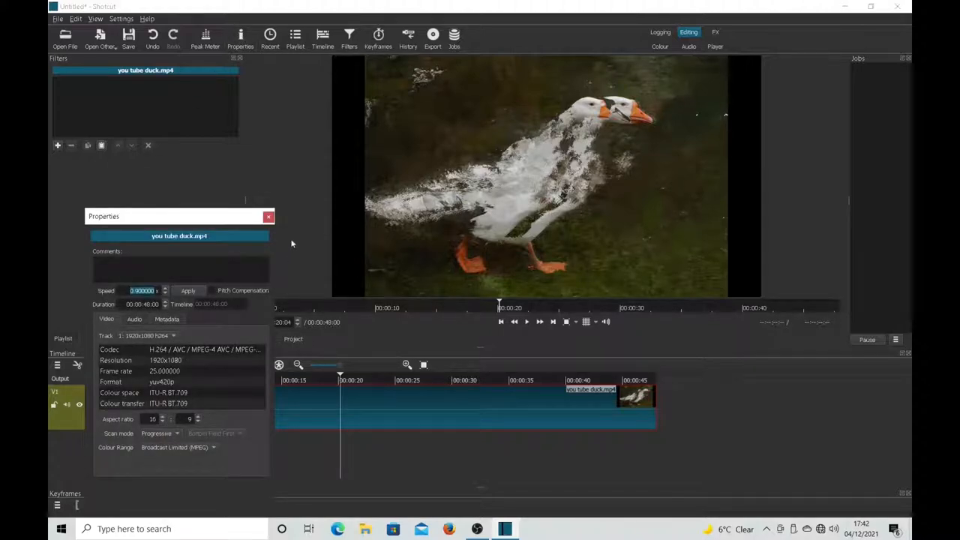
left_click(188, 291)
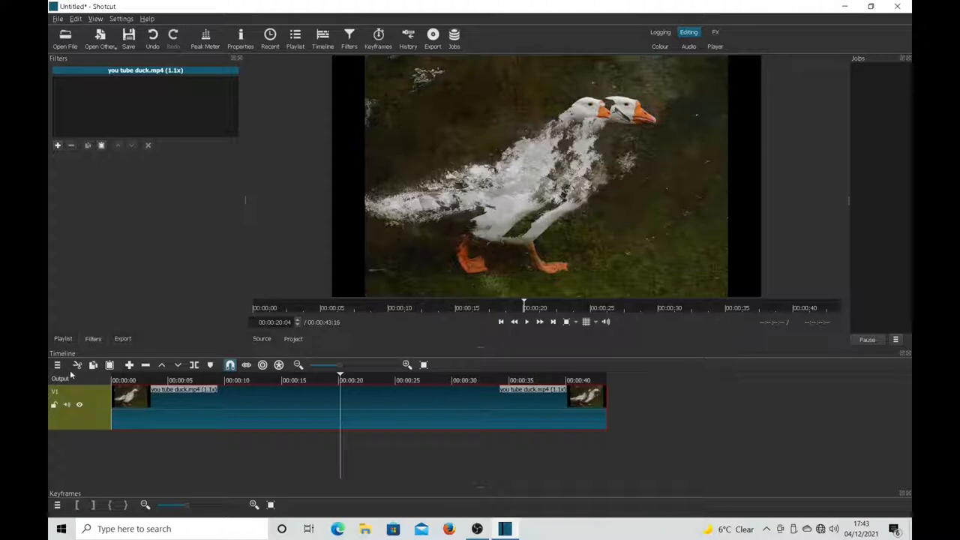
Add an empty video track V2 above the 1.5x duck clip via Track Operations
left_click(57, 365)
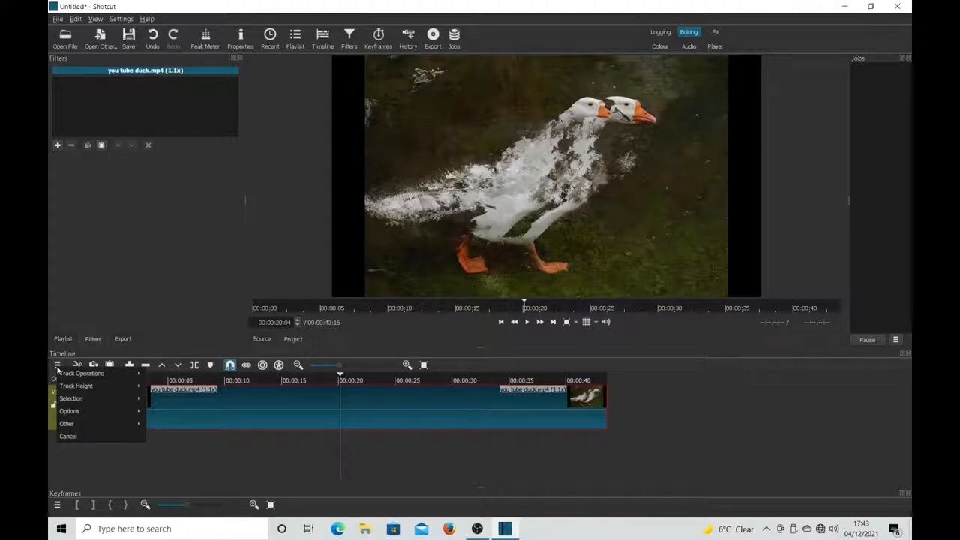
mouse_move(81, 372)
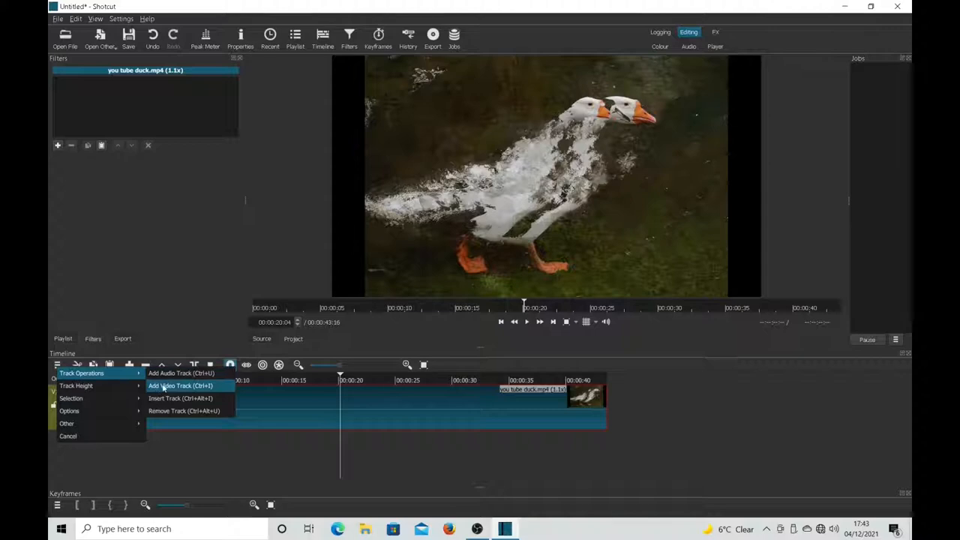
mouse_move(165, 386)
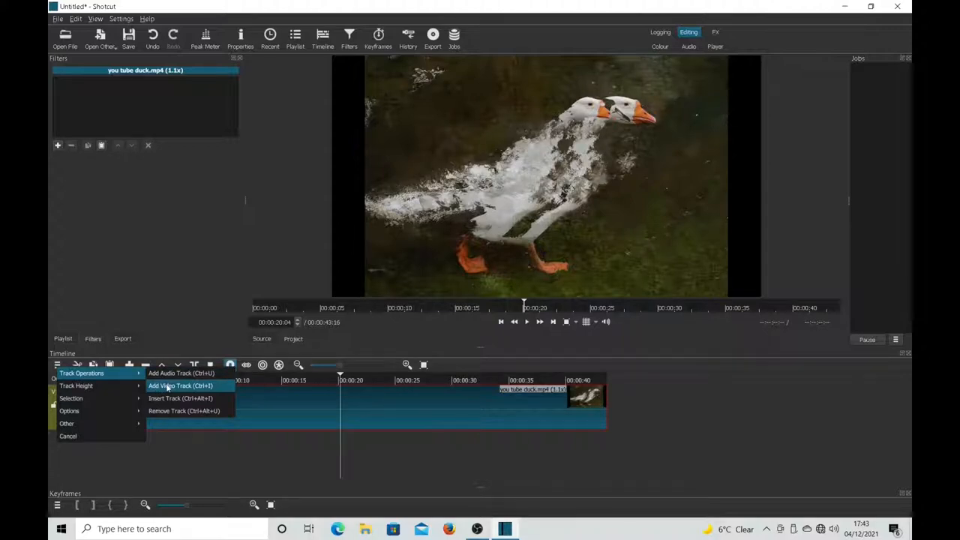
left_click(180, 385)
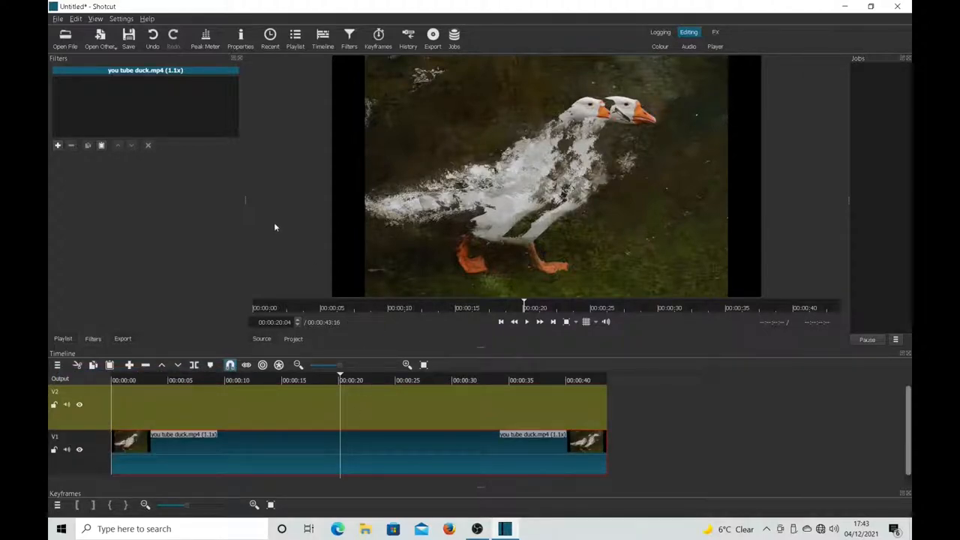
left_click(294, 39)
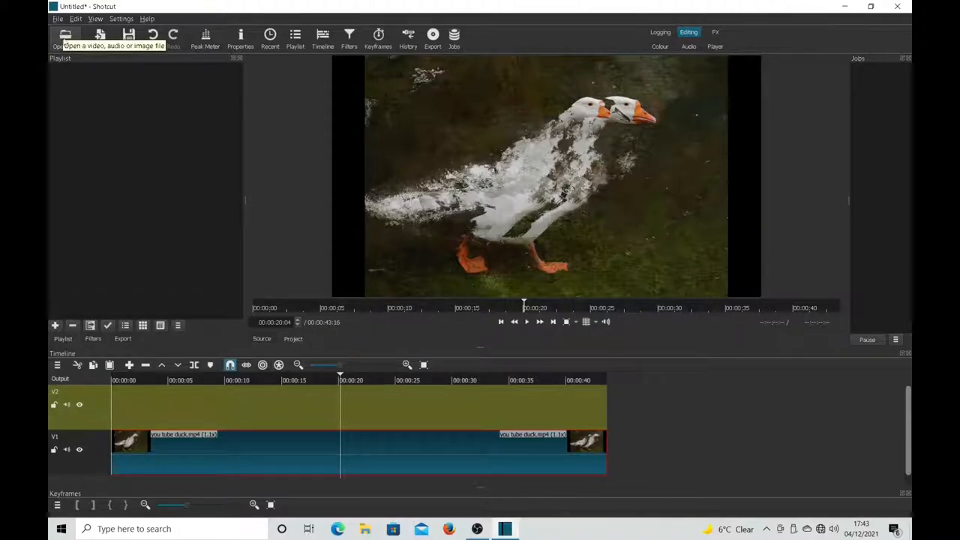
Import you tube duck.mp4 again to place a normal-speed copy on track V2
left_click(66, 35)
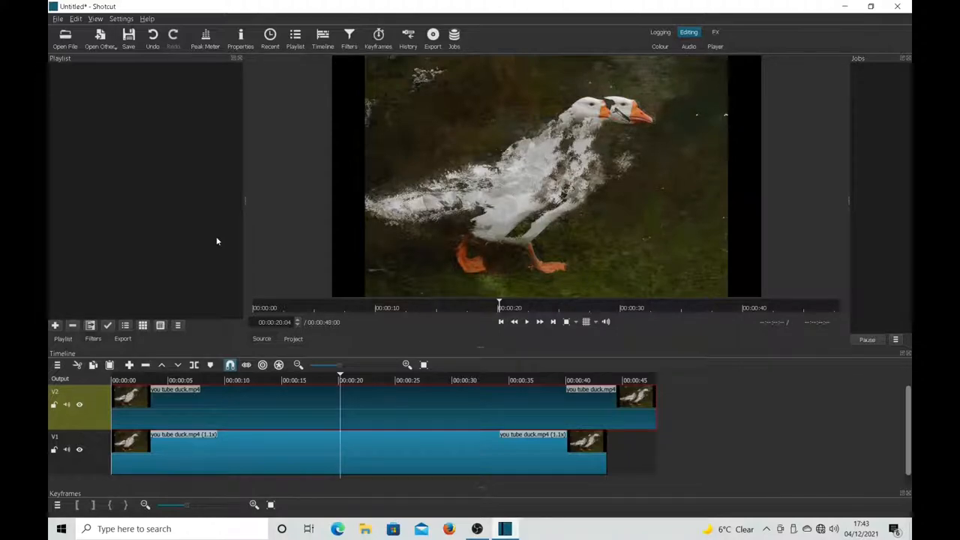
mouse_move(545, 333)
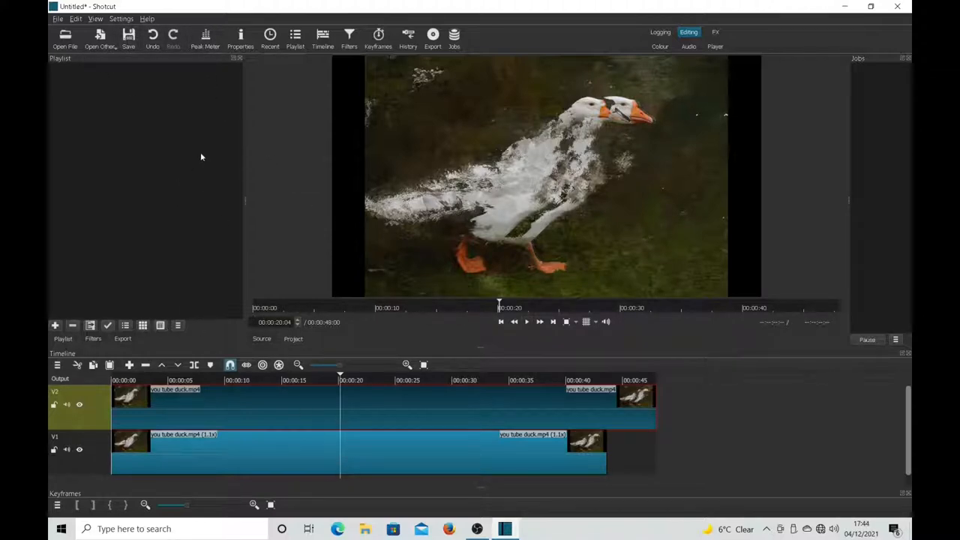
Add a Blend Mode filter set to Overlay on the upper duck clip
left_click(348, 36)
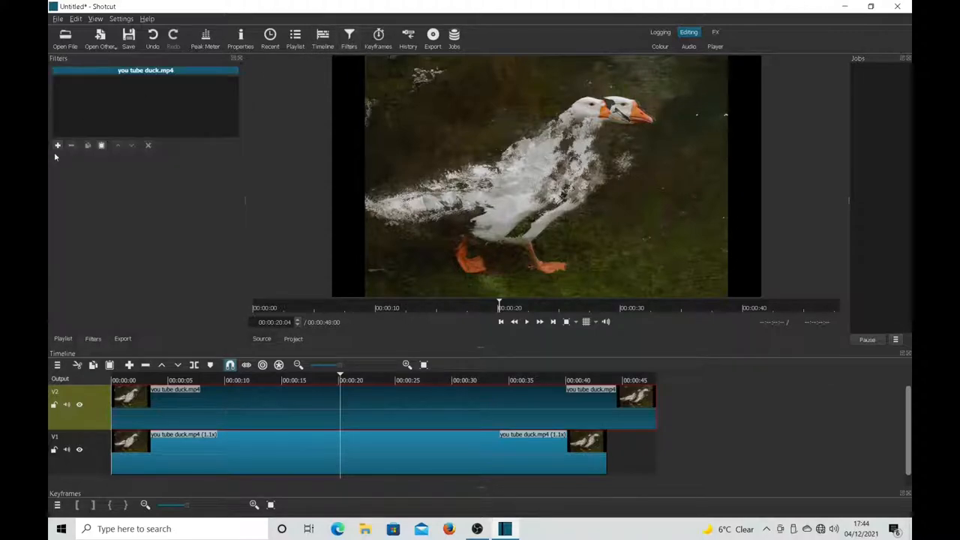
left_click(57, 144)
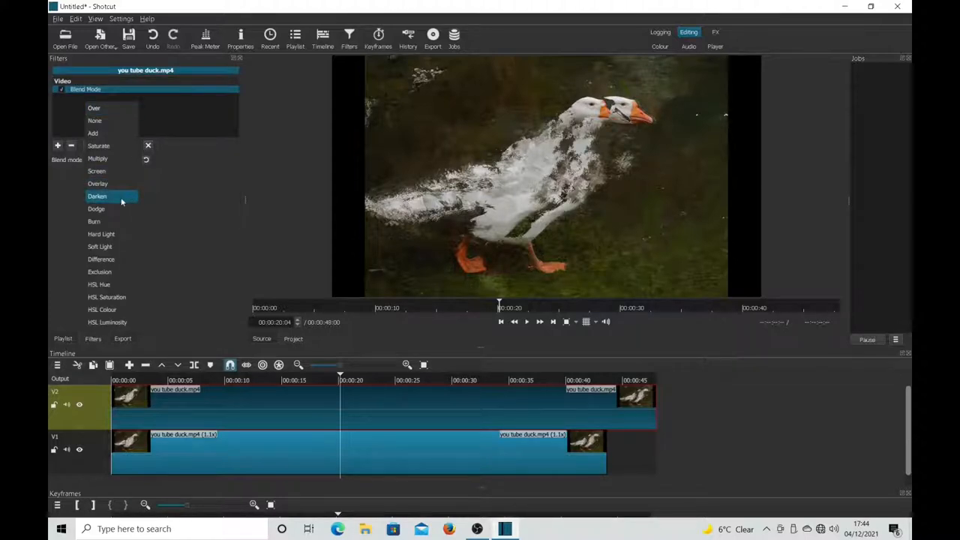
left_click(98, 183)
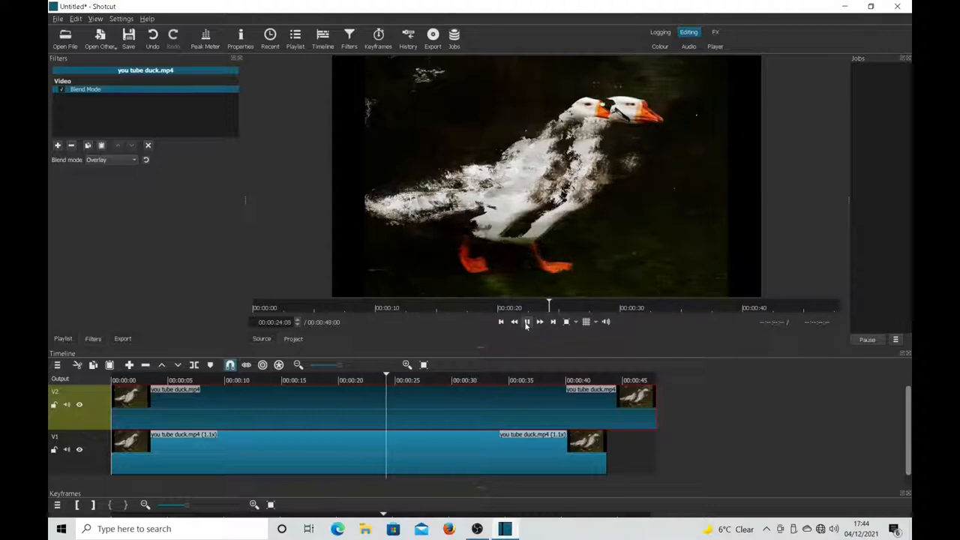
left_click(540, 321)
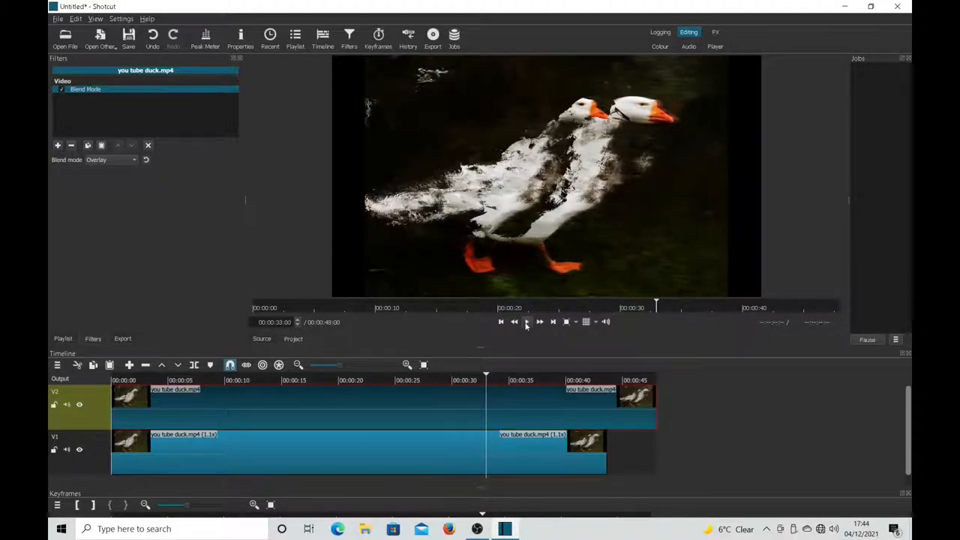
left_click(525, 321)
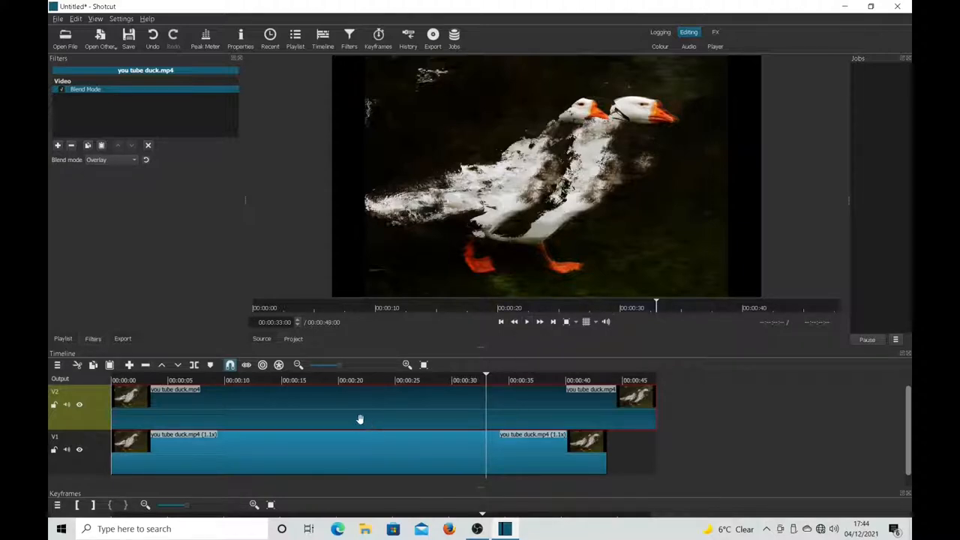
mouse_move(357, 414)
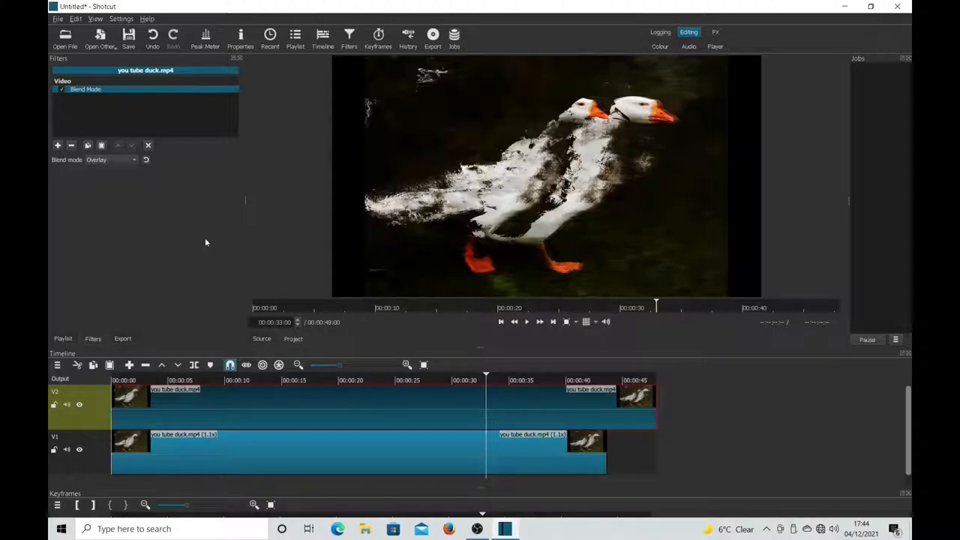
mouse_move(219, 240)
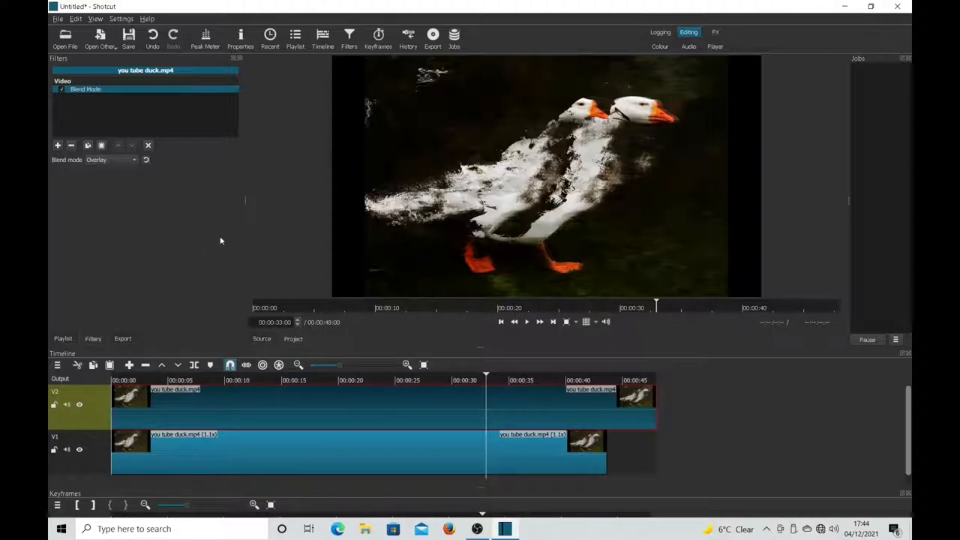
Export the double-duck timeline and reload it as one clip with raised Speed
left_click(432, 38)
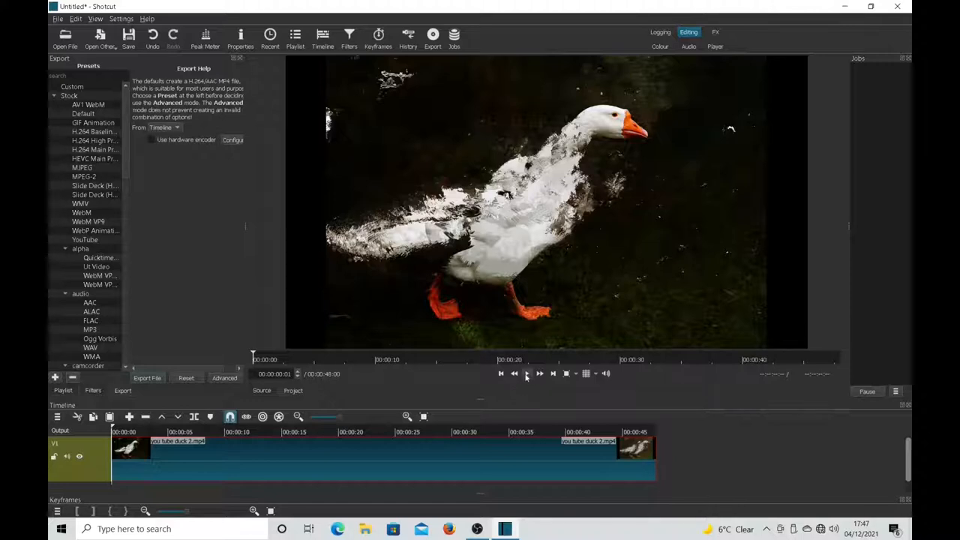
left_click(527, 372)
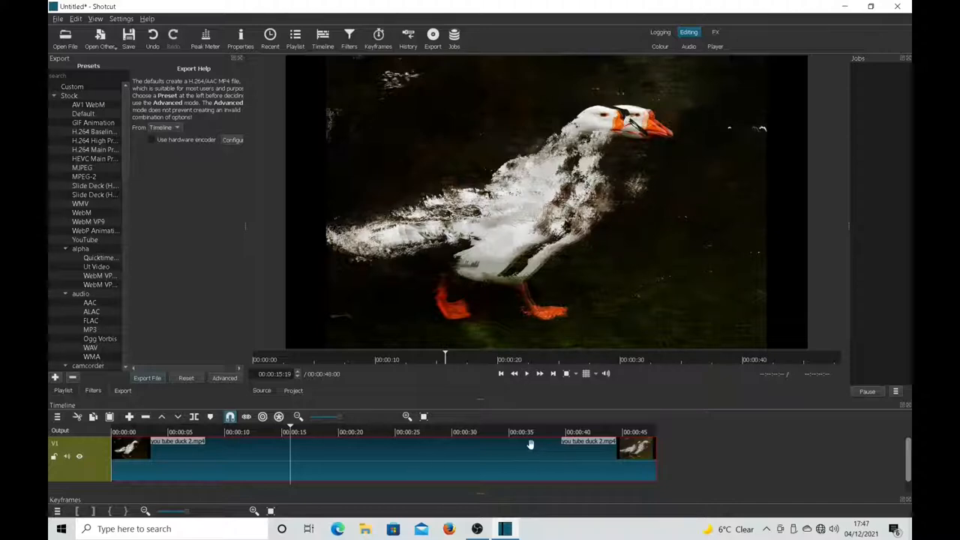
mouse_move(490, 438)
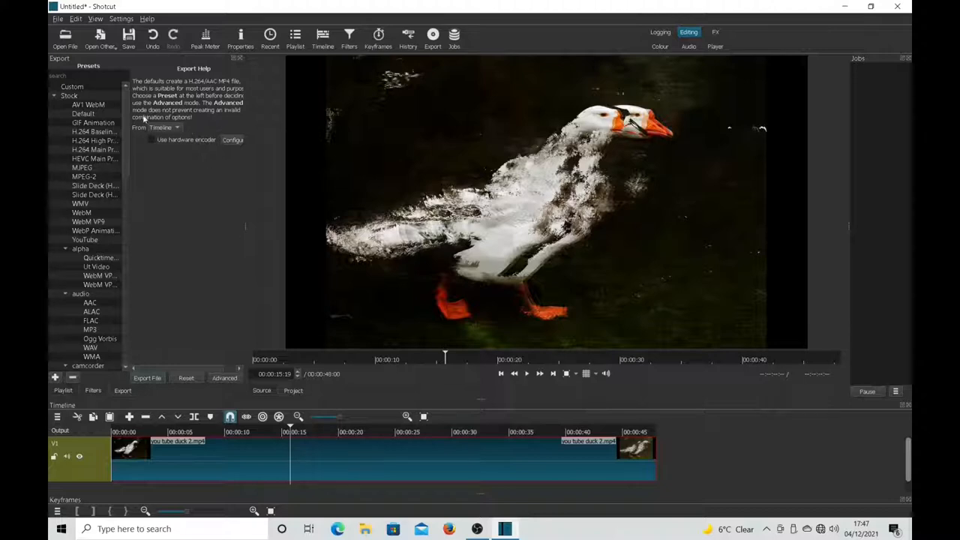
left_click(240, 37)
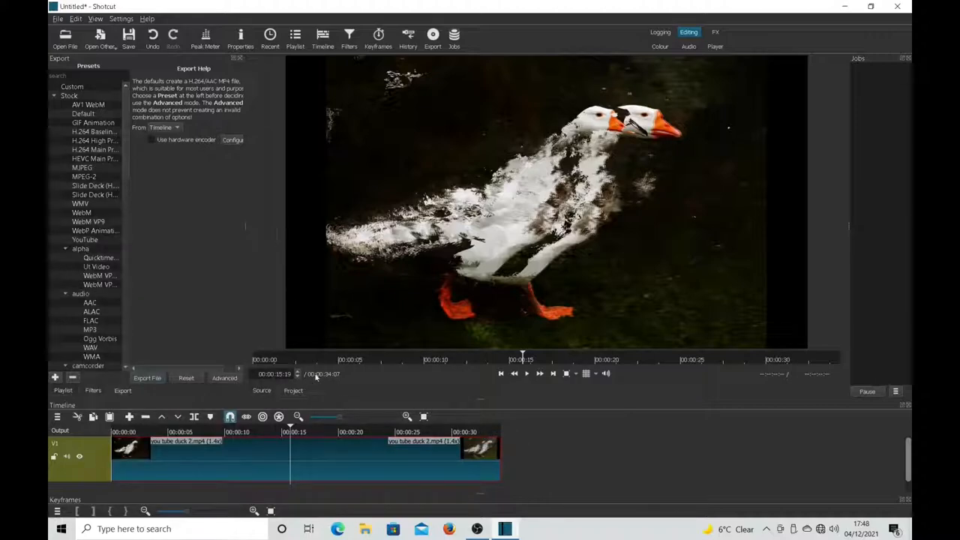
left_click(525, 374)
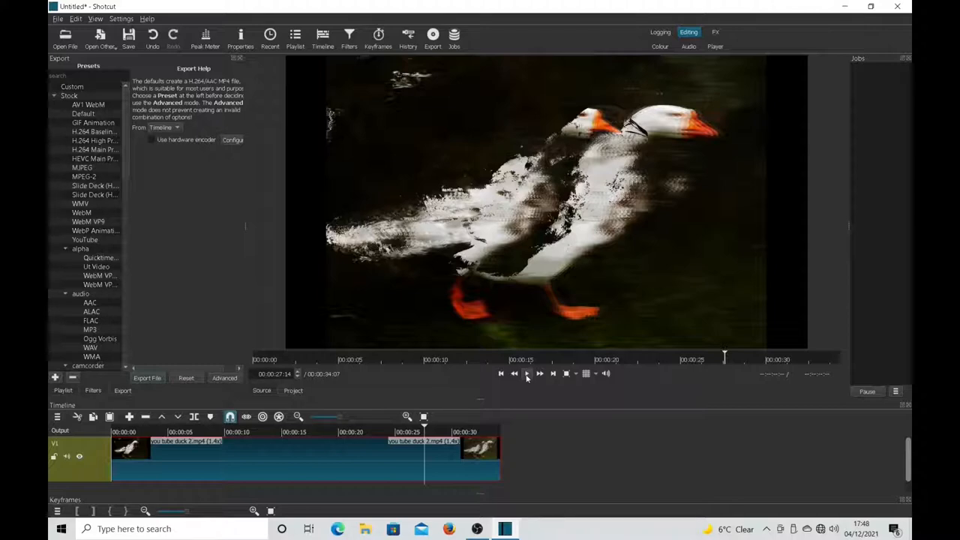
mouse_move(527, 378)
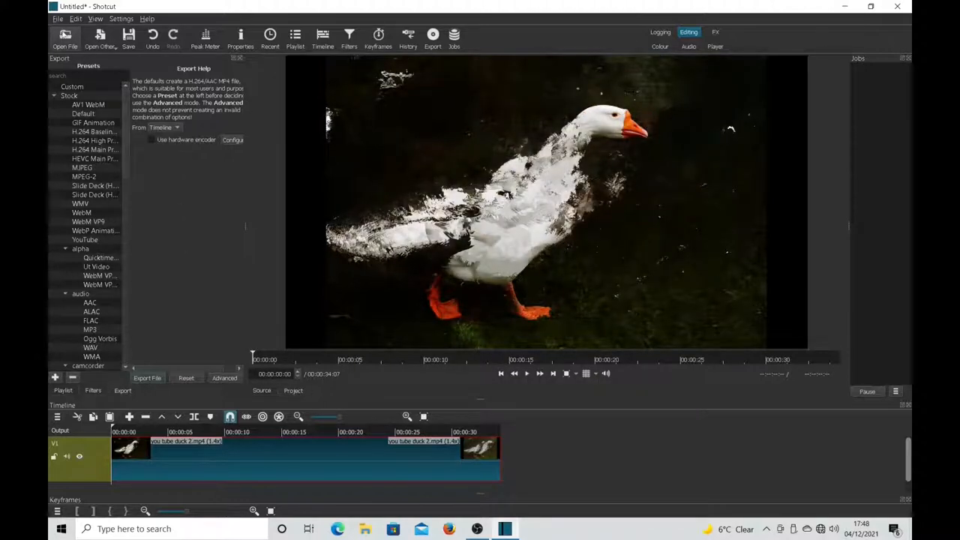
Load the bensound track from the Music folder into the source player
left_click(57, 417)
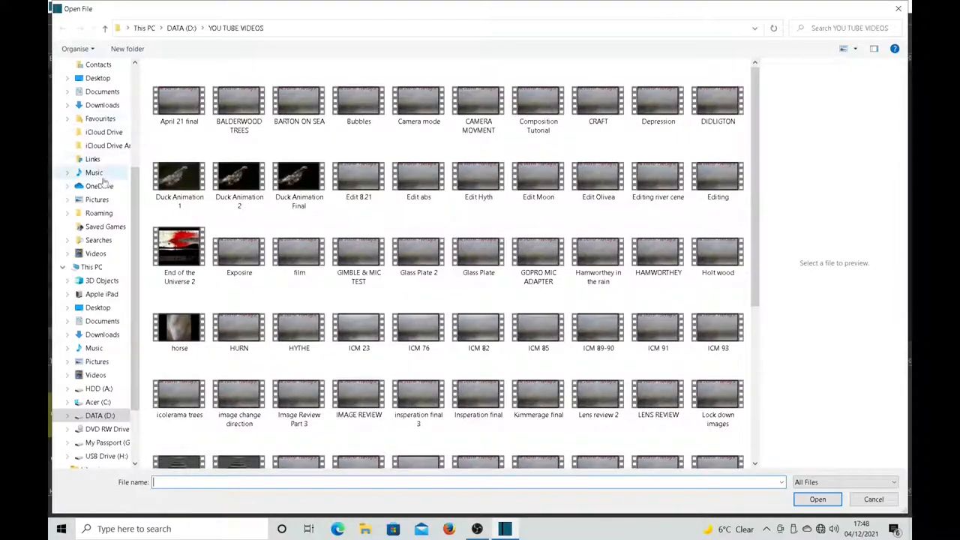
left_click(93, 173)
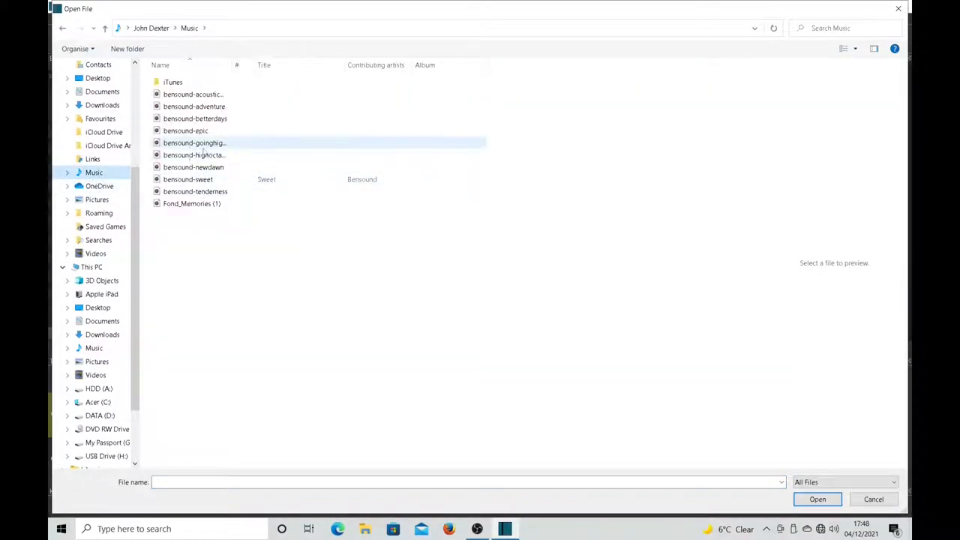
left_click(873, 498)
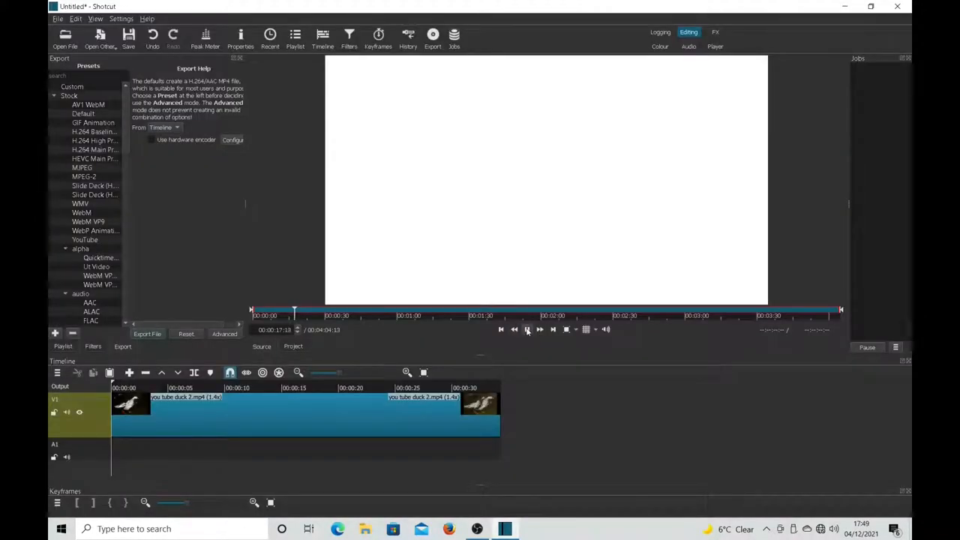
Append bensound-goinghigher to a new audio track with Speed lowered below 1
left_click(528, 331)
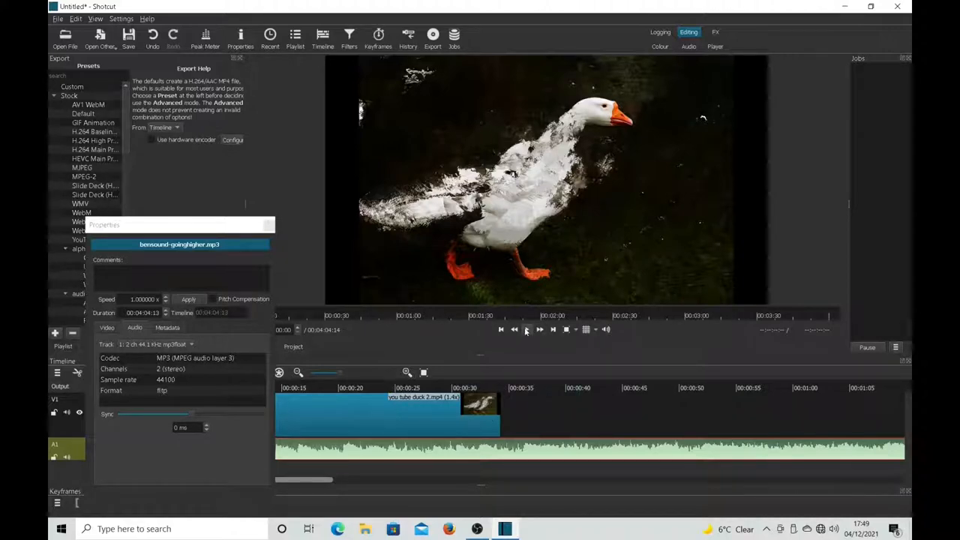
mouse_move(525, 330)
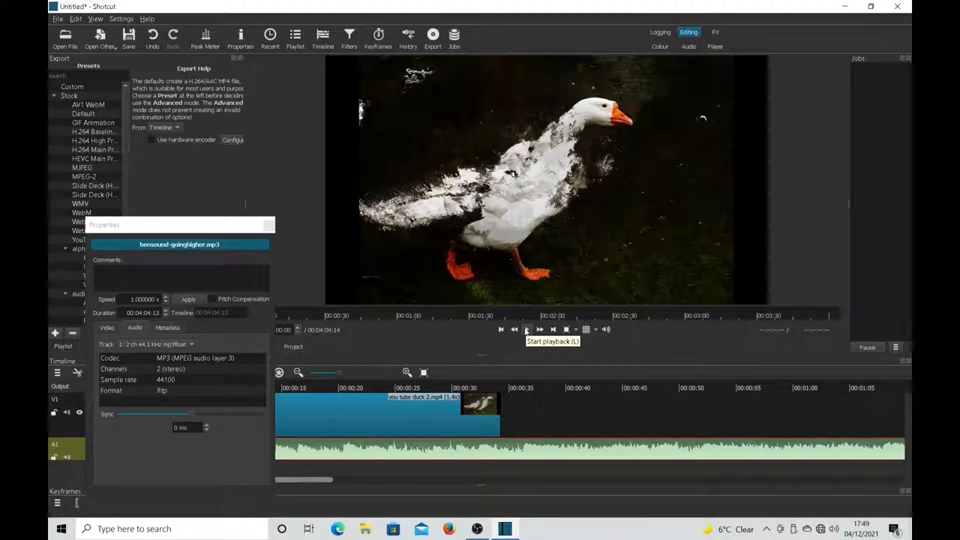
left_click(526, 330)
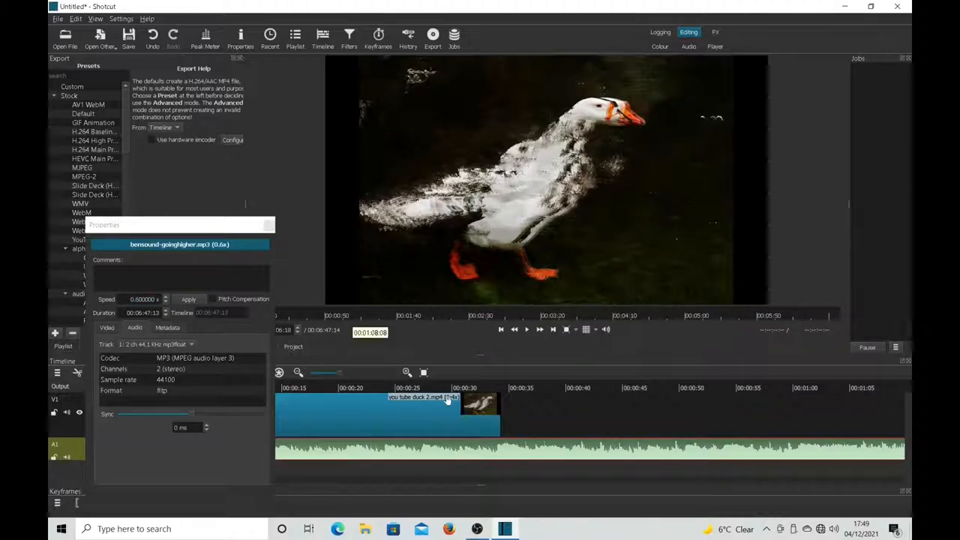
left_click(527, 330)
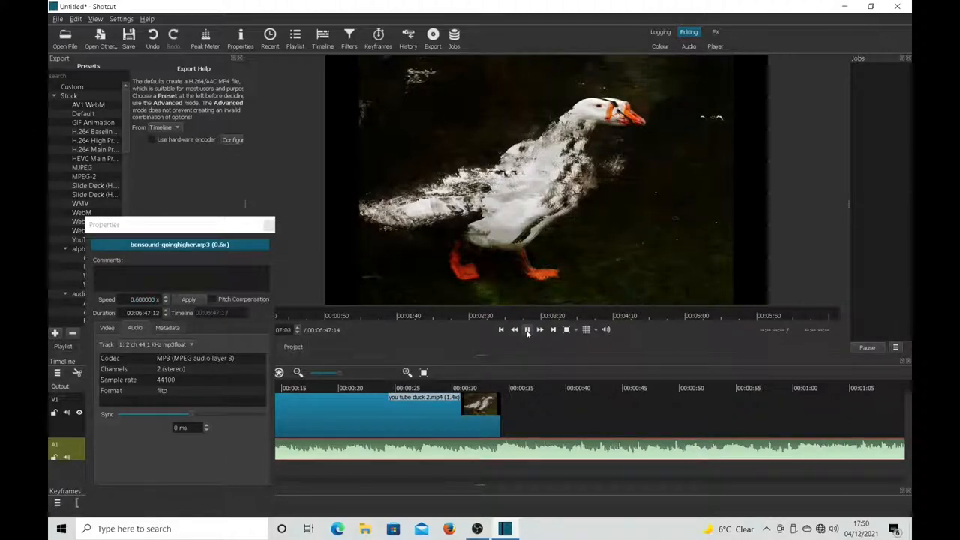